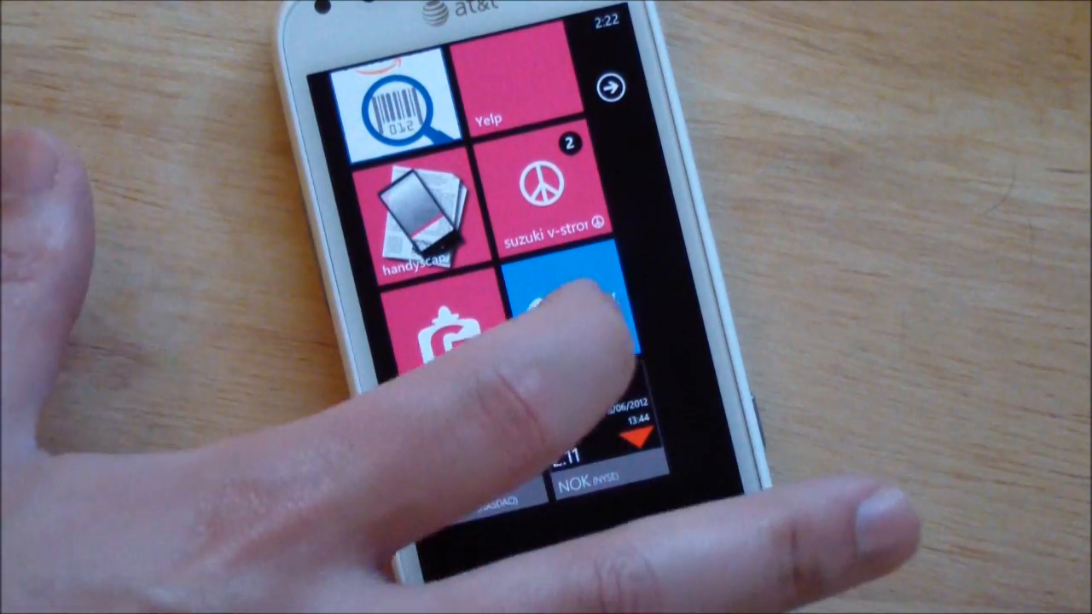
Launch the photo editing app and open the cat-in-box photo.
{"action": "left_click", "coordinate": [571, 316]}
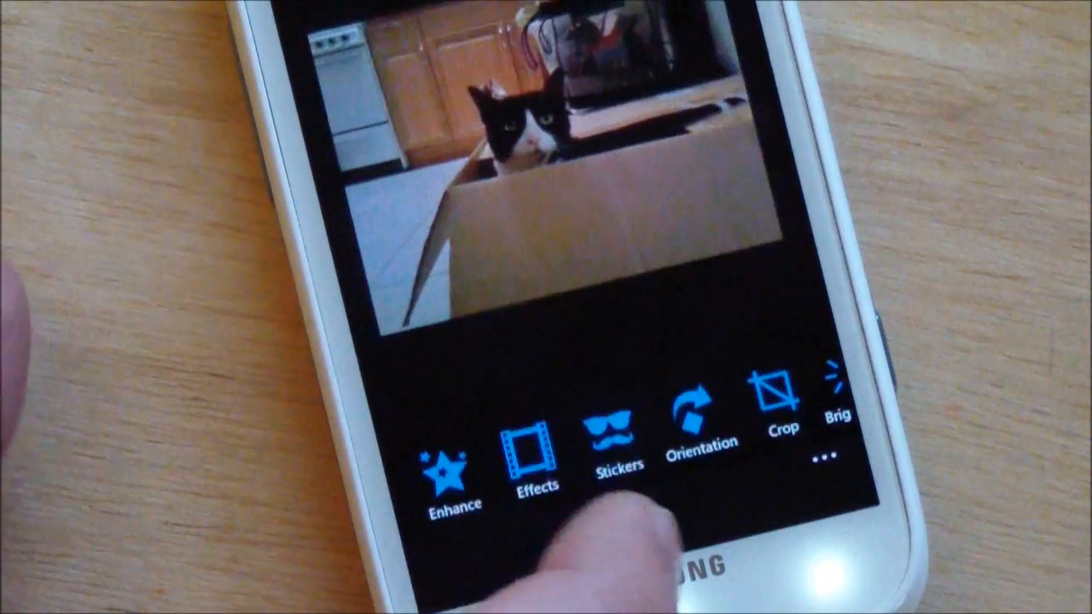
Preview and apply the Laguna filter from the Effects list.
{"action": "left_click", "coordinate": [451, 465]}
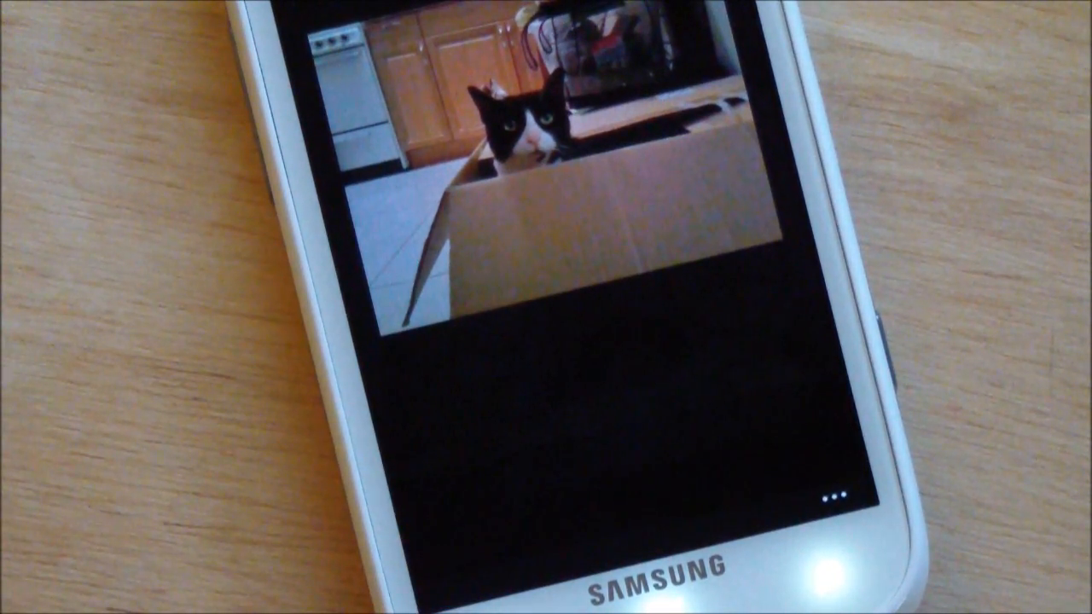
{"action": "left_click", "coordinate": [821, 497]}
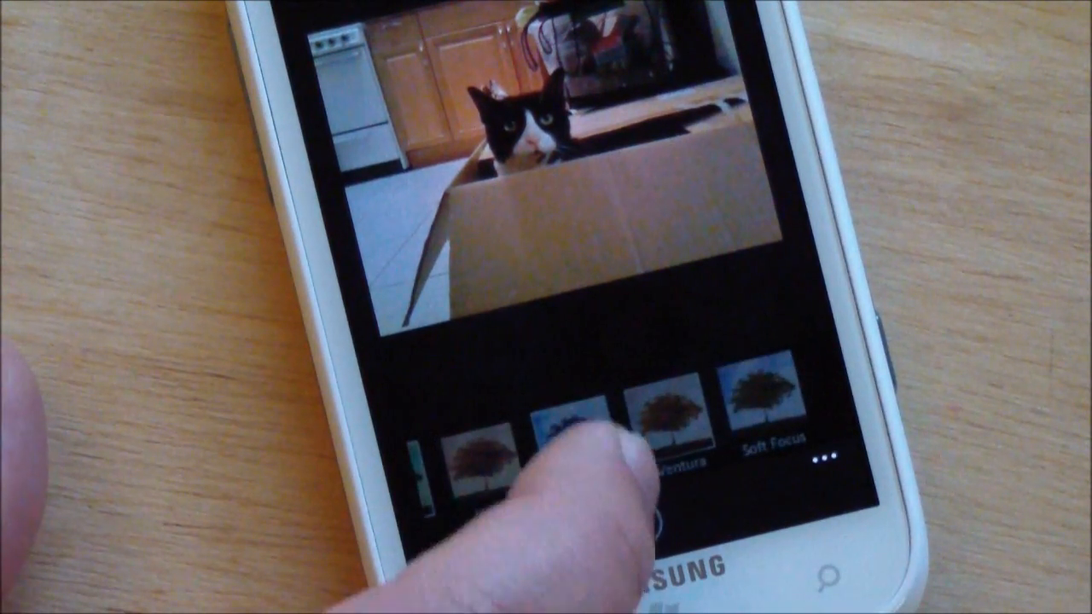
{"action": "left_click", "coordinate": [563, 435]}
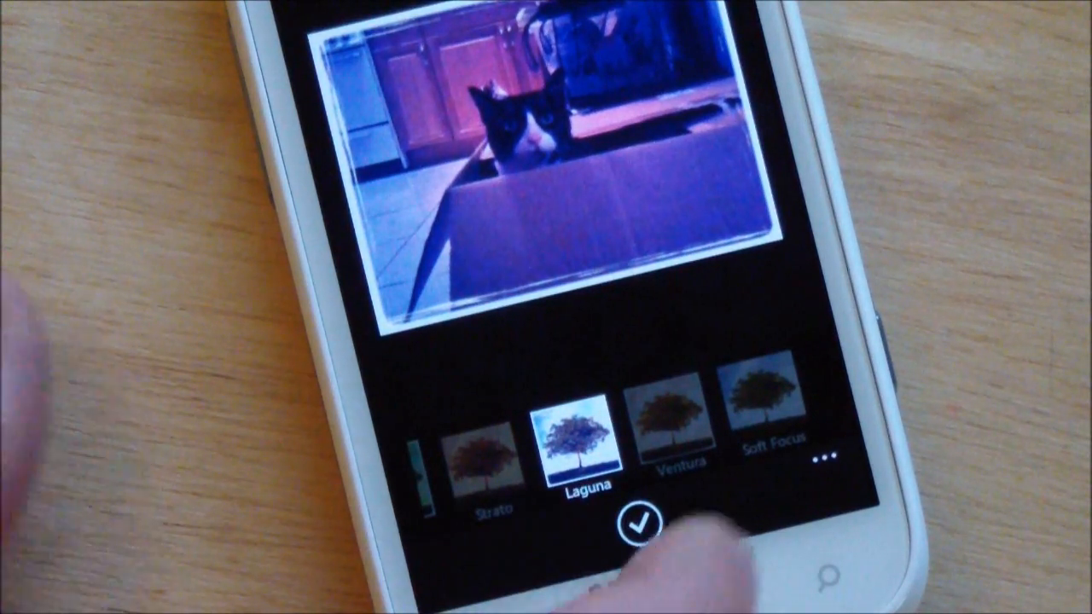
{"action": "left_click", "coordinate": [652, 529]}
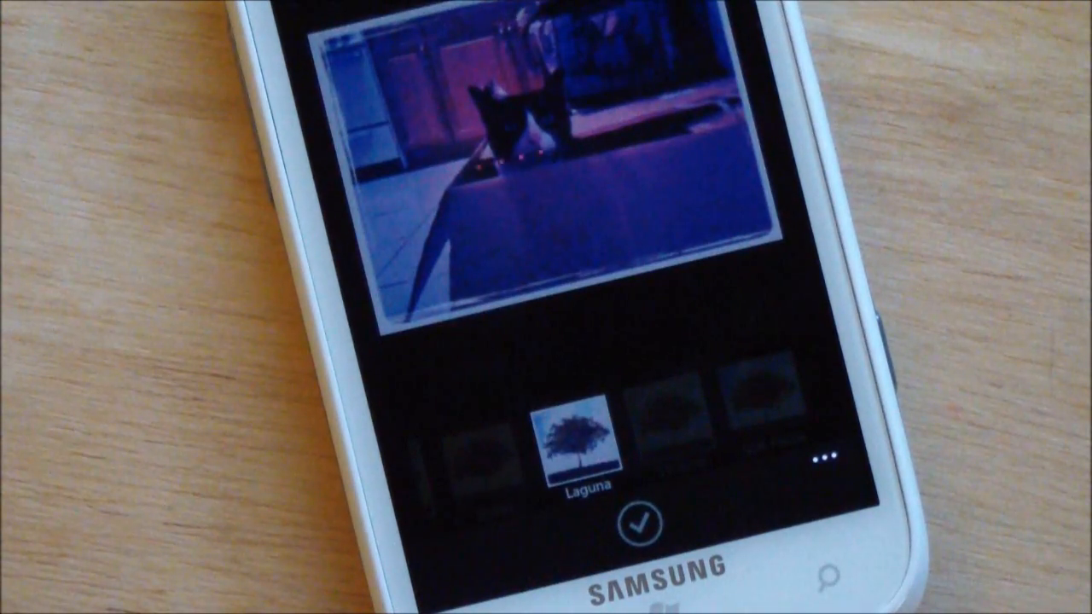
{"action": "left_click", "coordinate": [638, 529]}
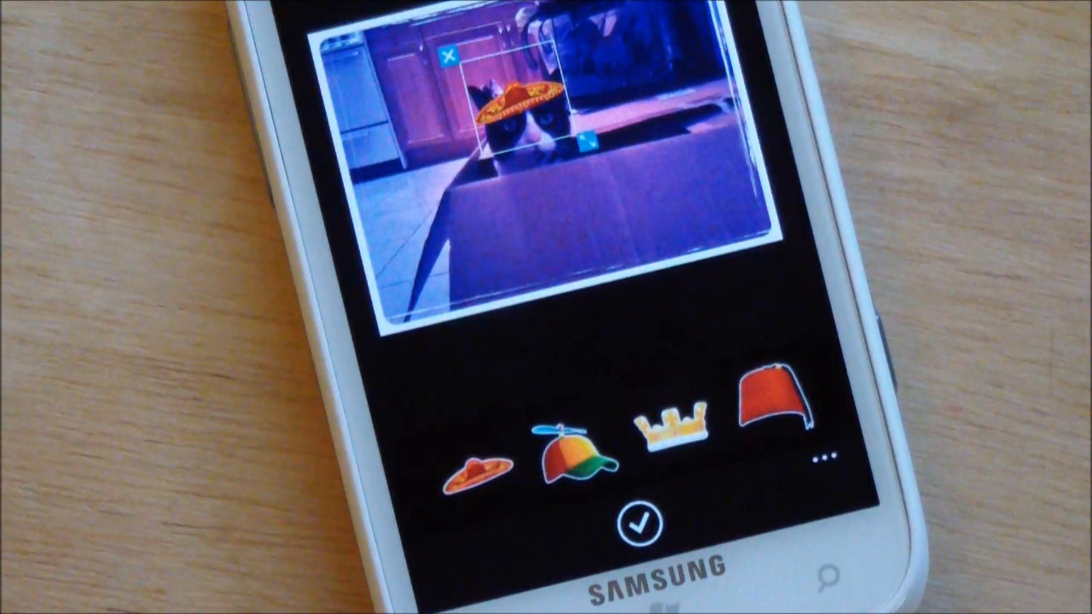
Confirm the sombrero sticker placed on the cat's head.
{"action": "left_click", "coordinate": [642, 524]}
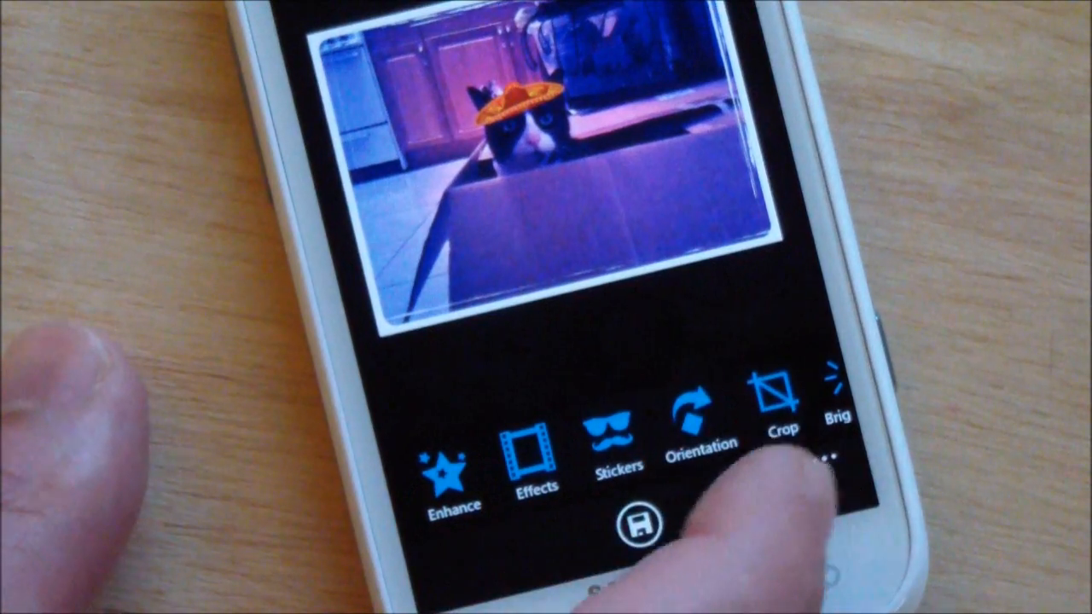
{"action": "scroll", "scroll_direction": "left", "scroll_amount": 3}
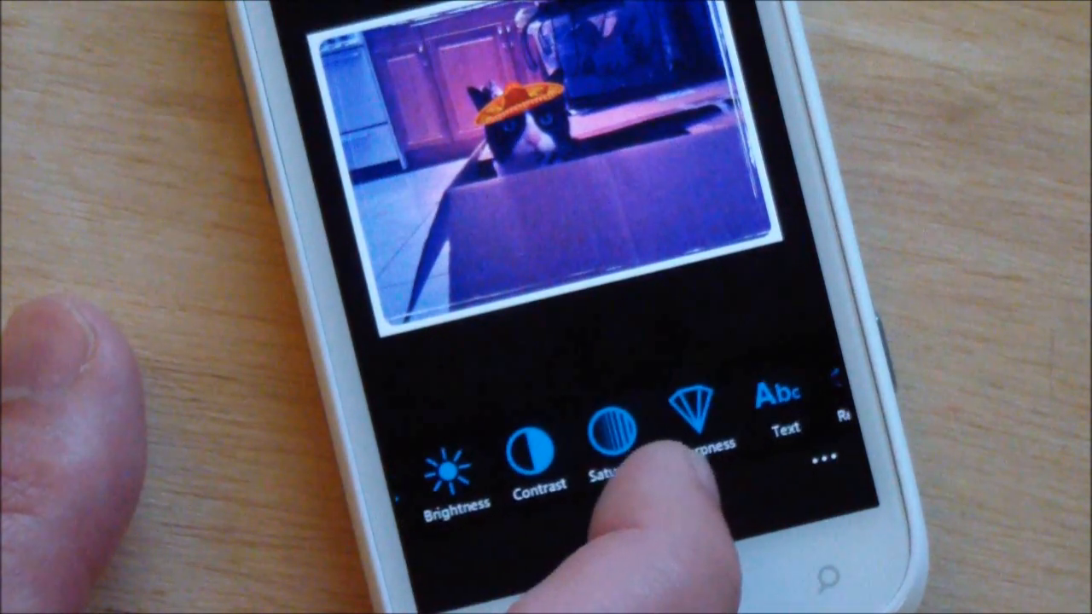